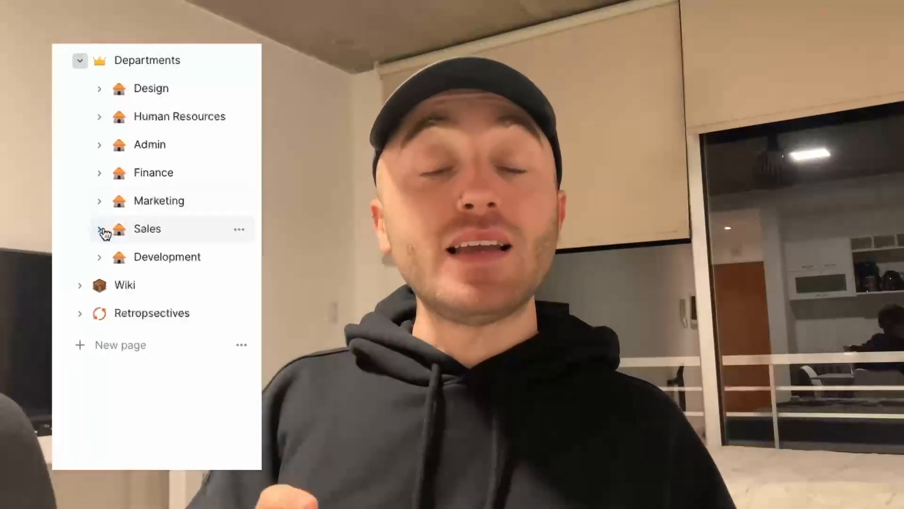
- Add a 'Design' sub-page under Departments and begin a page titled 'Project Manag'
click(100, 229)
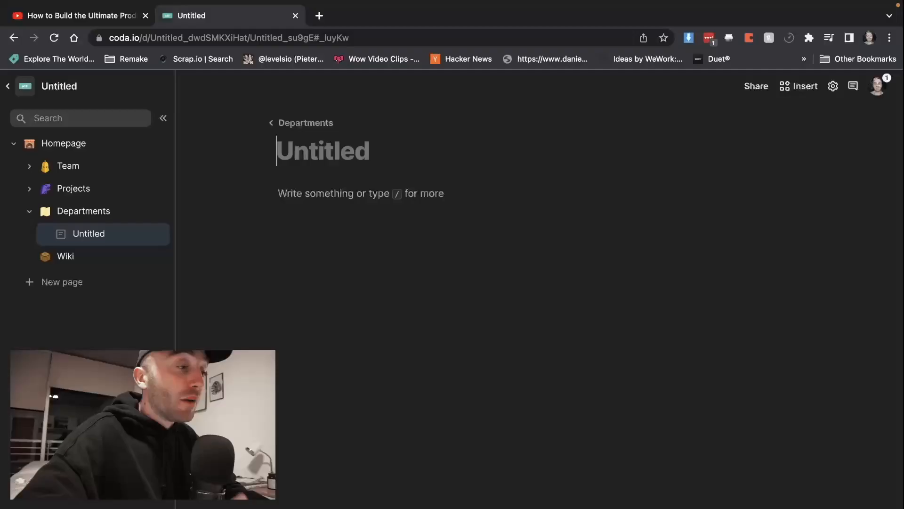
text(Design)
text(Development)
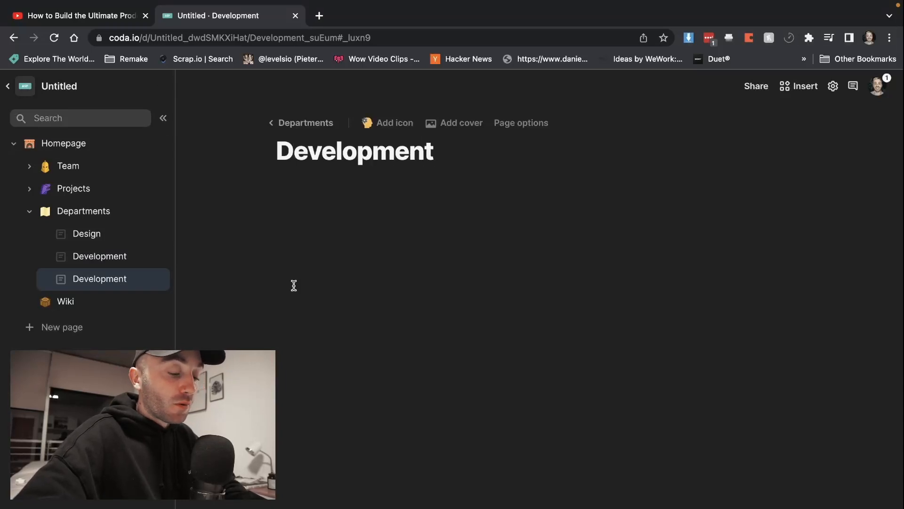
text(Project Manag)
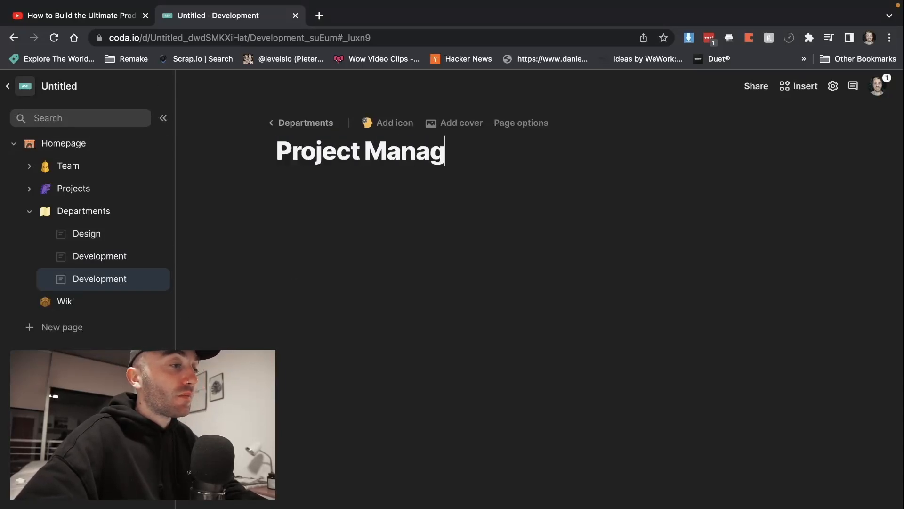